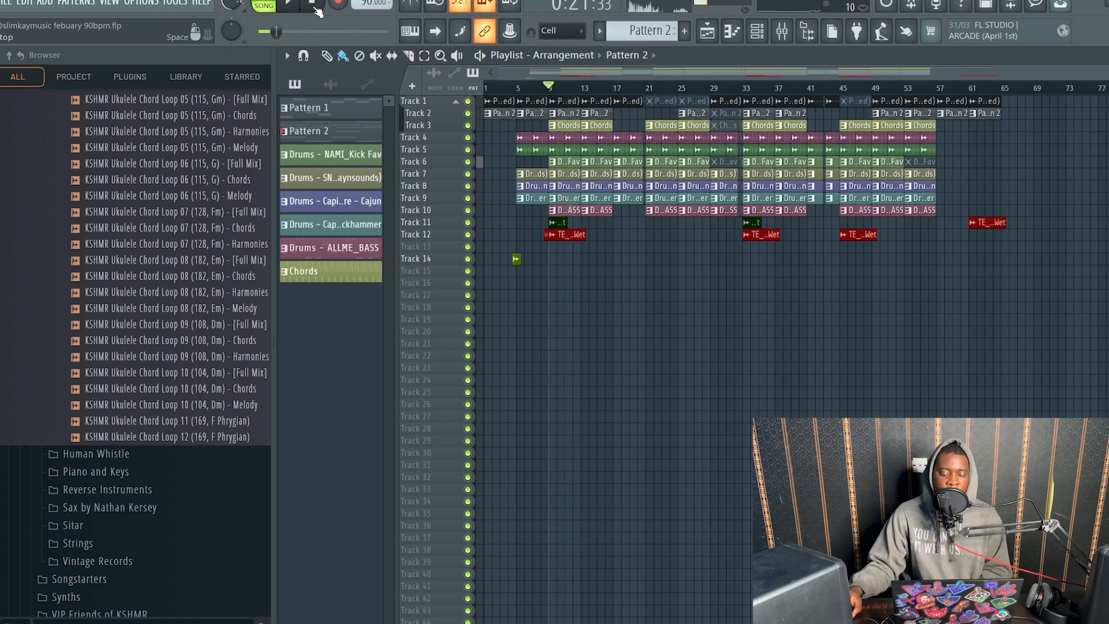
Bring up the mixer showing the project's insert tracks
{"action": "left_click", "coordinate": [755, 32]}
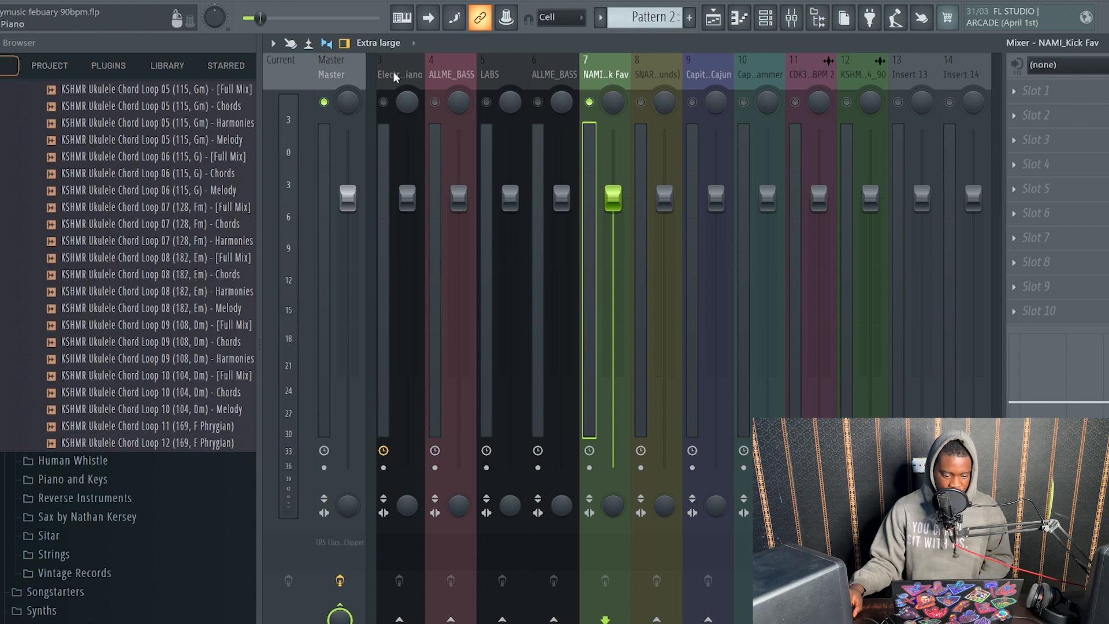
Lower the kick fader to about -4.2 dB and the snare to about -2.4 dB
{"action": "left_click_drag", "start_coordinate": [612, 197], "coordinate": [613, 390]}
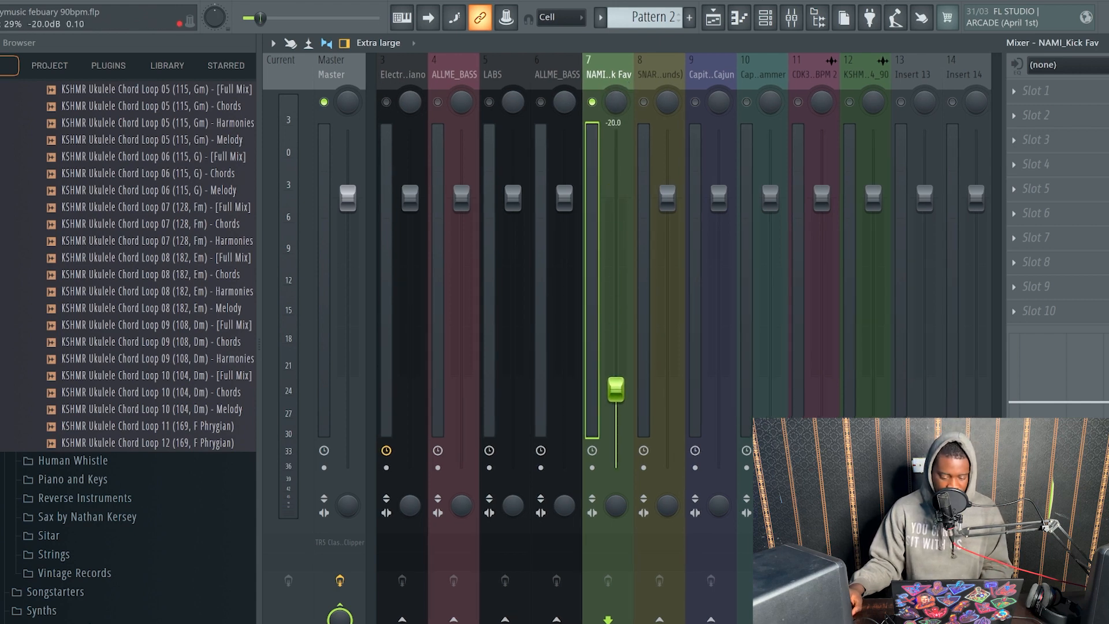
{"action": "left_click_drag", "start_coordinate": [614, 393], "coordinate": [615, 276]}
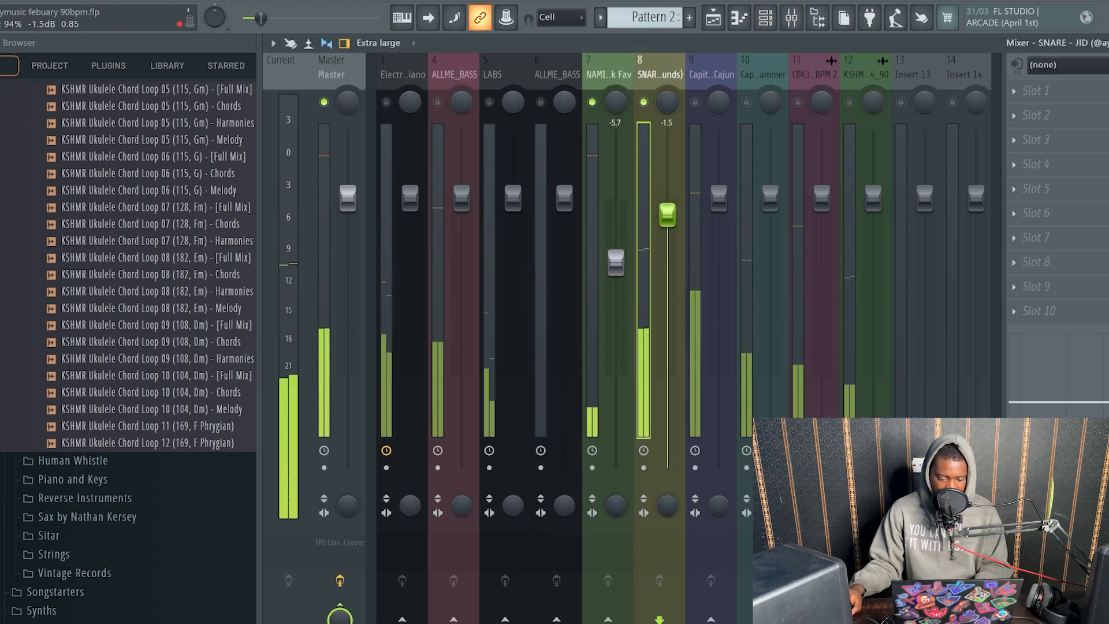
{"action": "left_click_drag", "start_coordinate": [667, 216], "coordinate": [666, 241]}
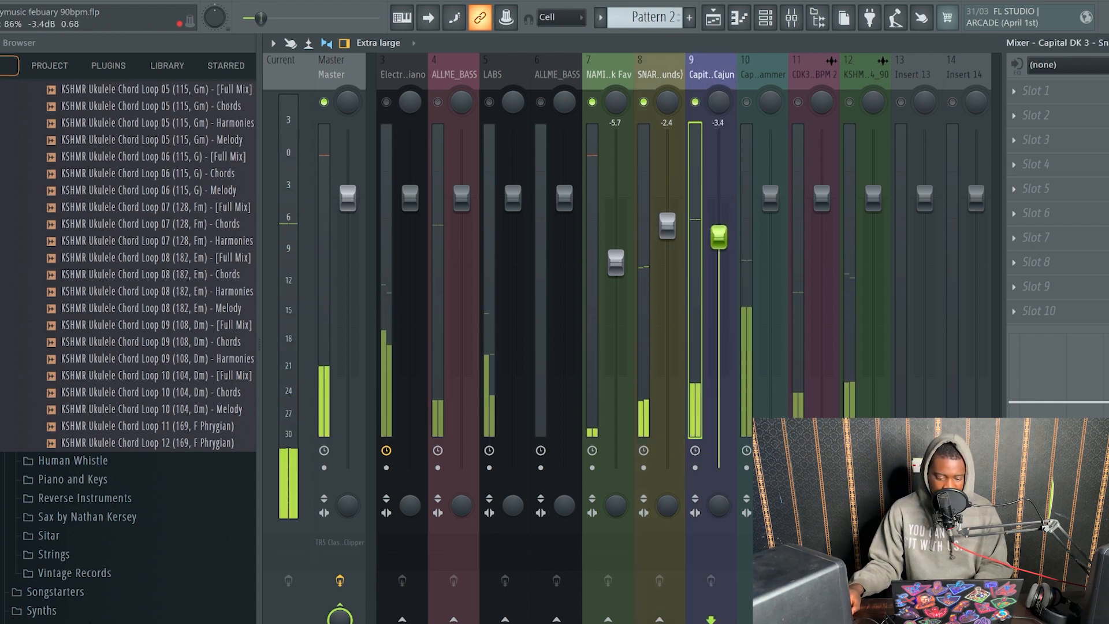
Bring the Cajun percussion down to about -10.4 dB and the hammer percussion to about -2.0 dB
{"action": "left_click_drag", "start_coordinate": [720, 238], "coordinate": [720, 307]}
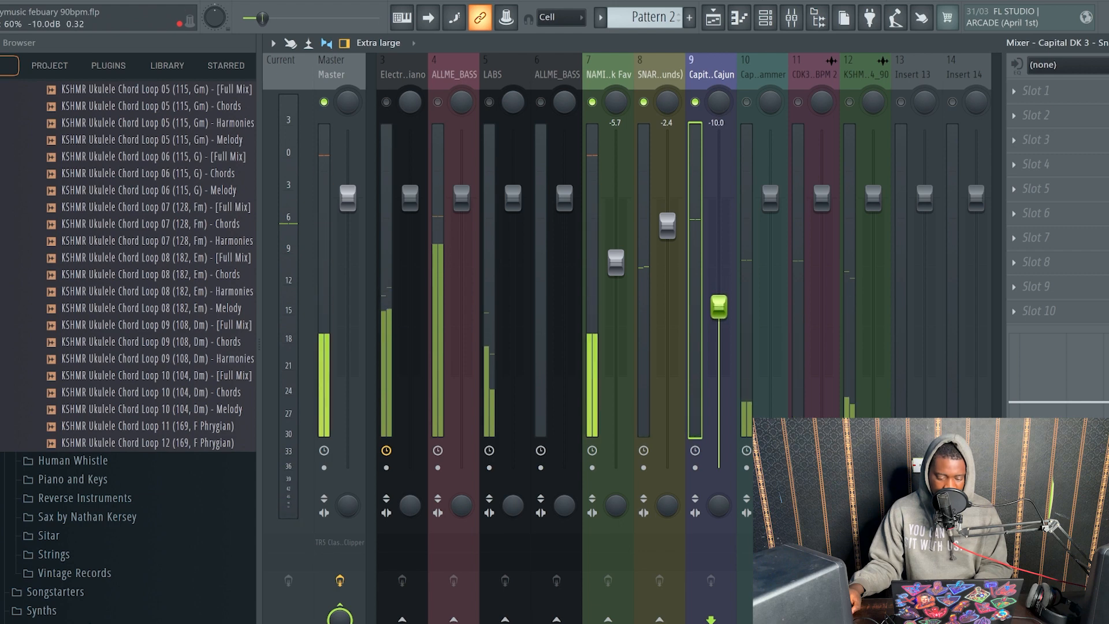
{"action": "left_click_drag", "start_coordinate": [719, 307], "coordinate": [719, 340]}
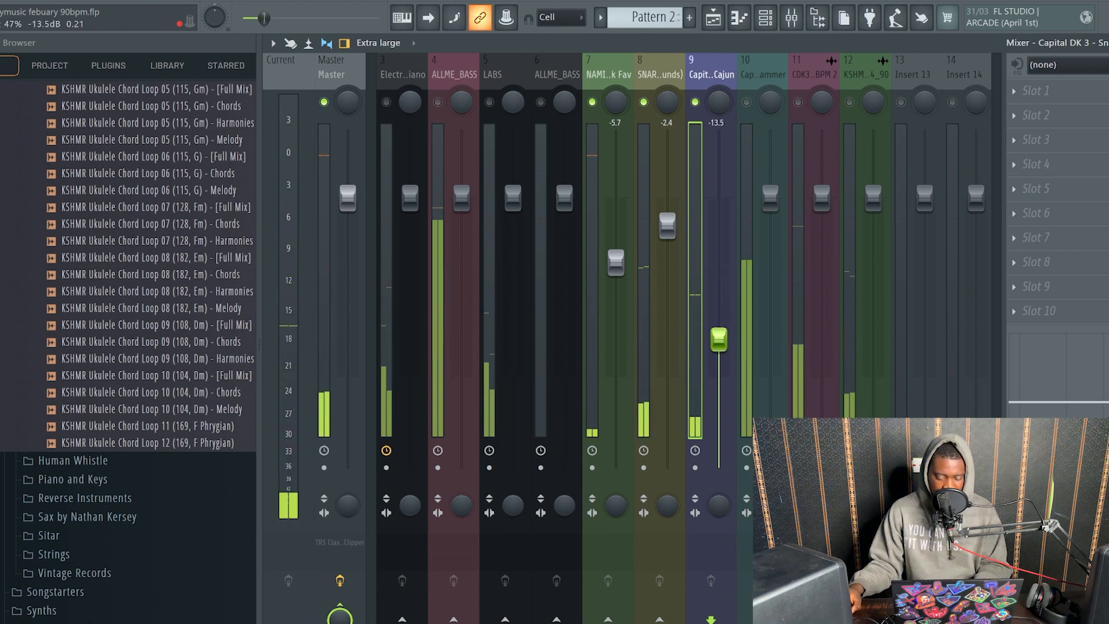
{"action": "left_click_drag", "start_coordinate": [718, 339], "coordinate": [719, 316]}
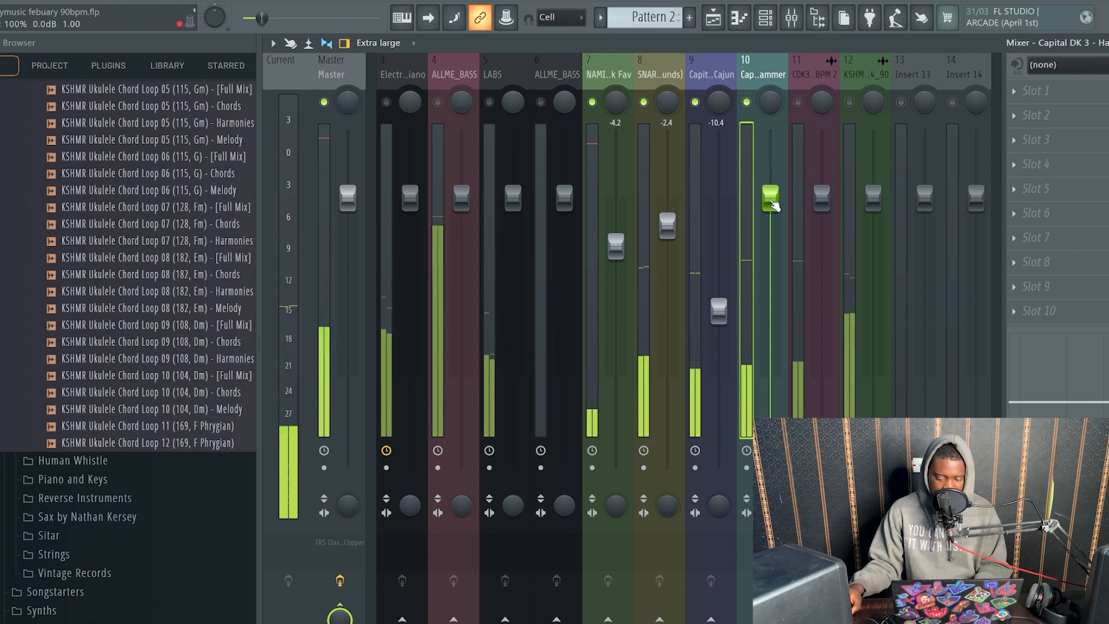
{"action": "left_click_drag", "start_coordinate": [770, 206], "coordinate": [770, 198]}
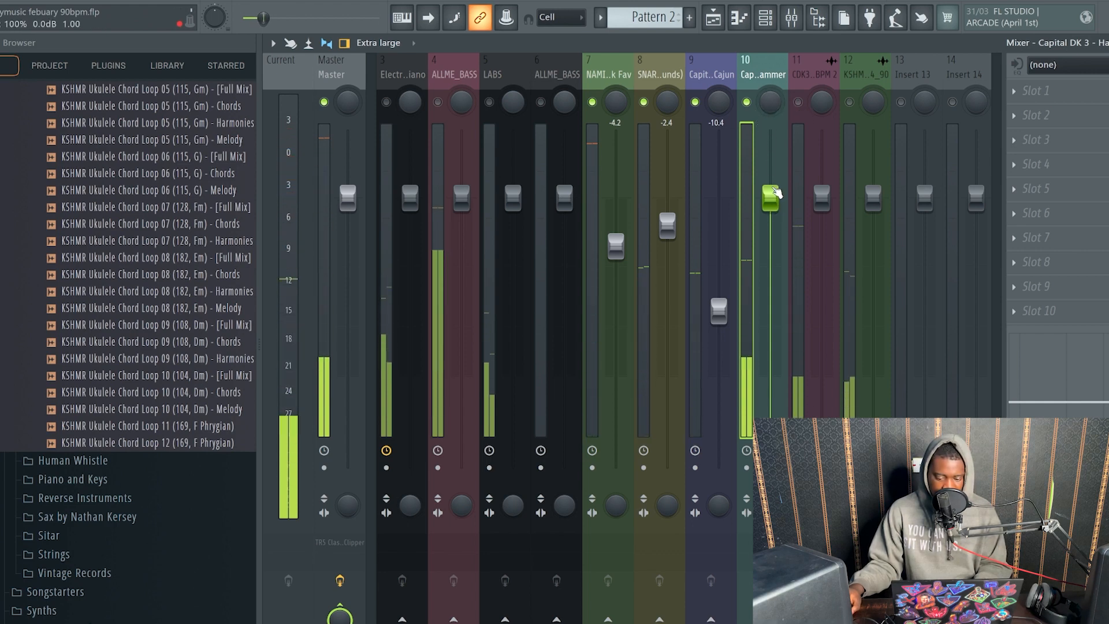
{"action": "left_click_drag", "start_coordinate": [770, 198], "coordinate": [769, 221]}
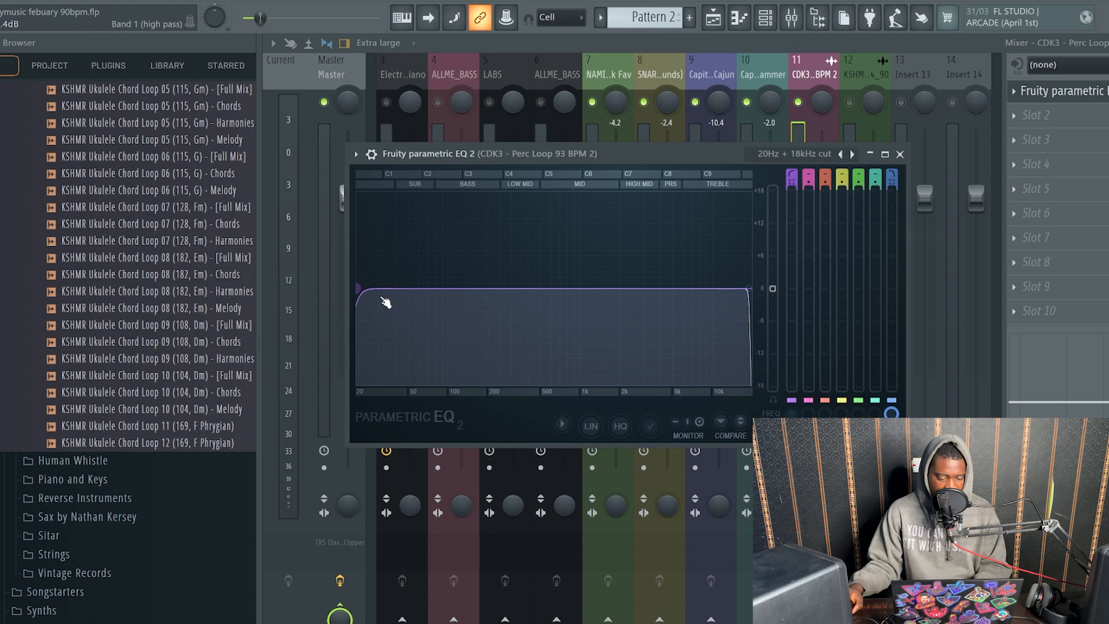
Raise the perc loop's high-pass band to about 200 Hz and close the EQ
{"action": "left_click_drag", "start_coordinate": [389, 293], "coordinate": [502, 289]}
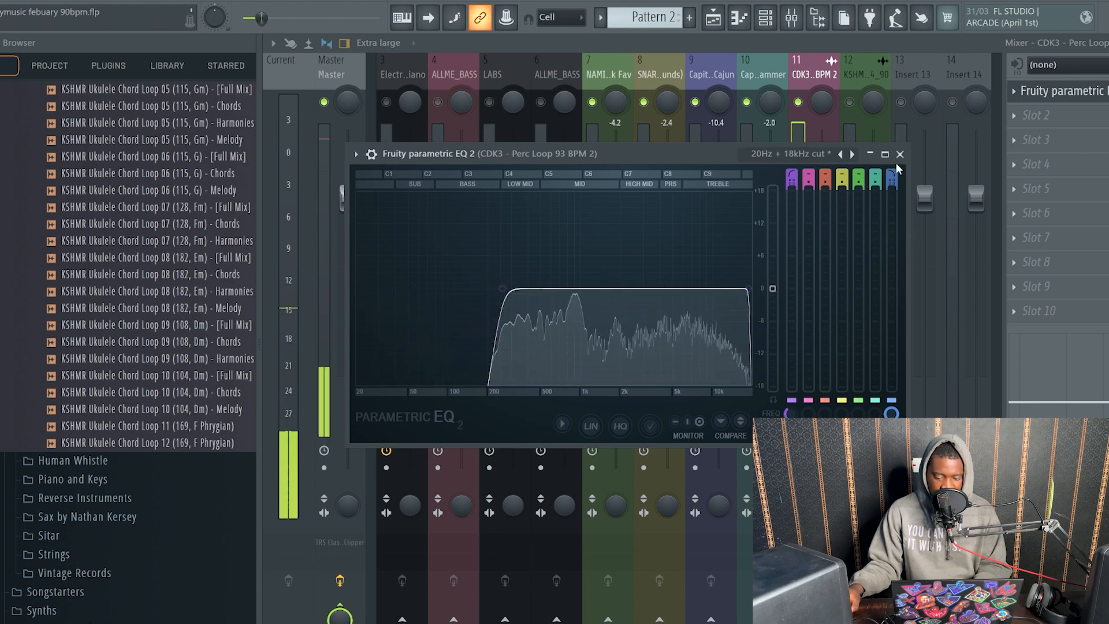
{"action": "left_click", "coordinate": [900, 154]}
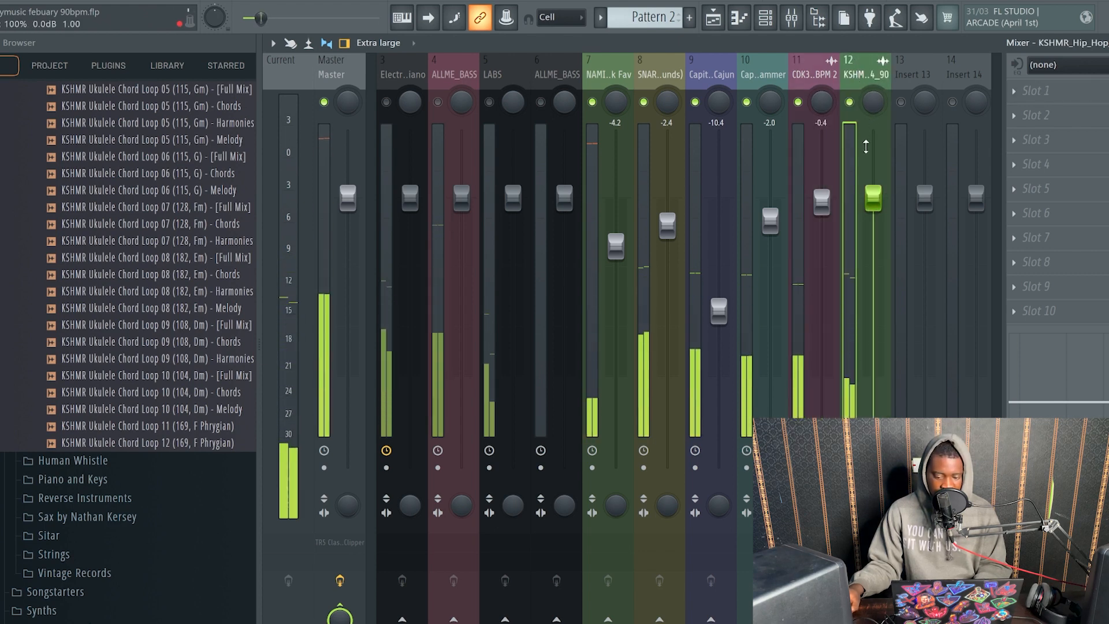
Pull the KSHMR loop to about -4 dB and nudge the kick and hammer percussion slightly lower
{"action": "left_click_drag", "start_coordinate": [871, 197], "coordinate": [871, 219]}
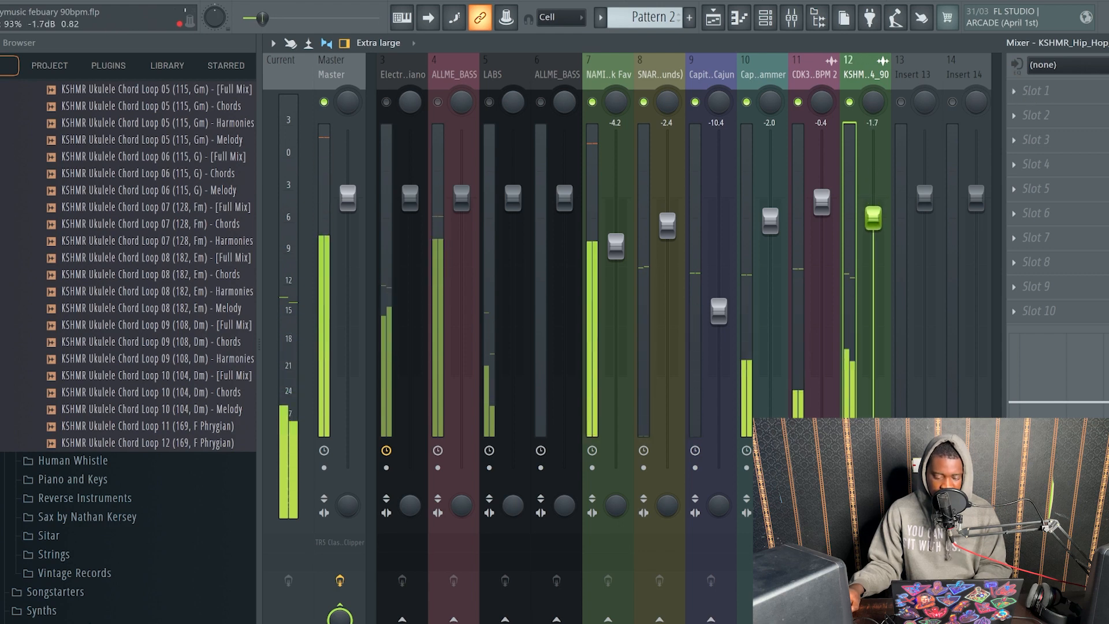
{"action": "left_click_drag", "start_coordinate": [873, 219], "coordinate": [872, 251]}
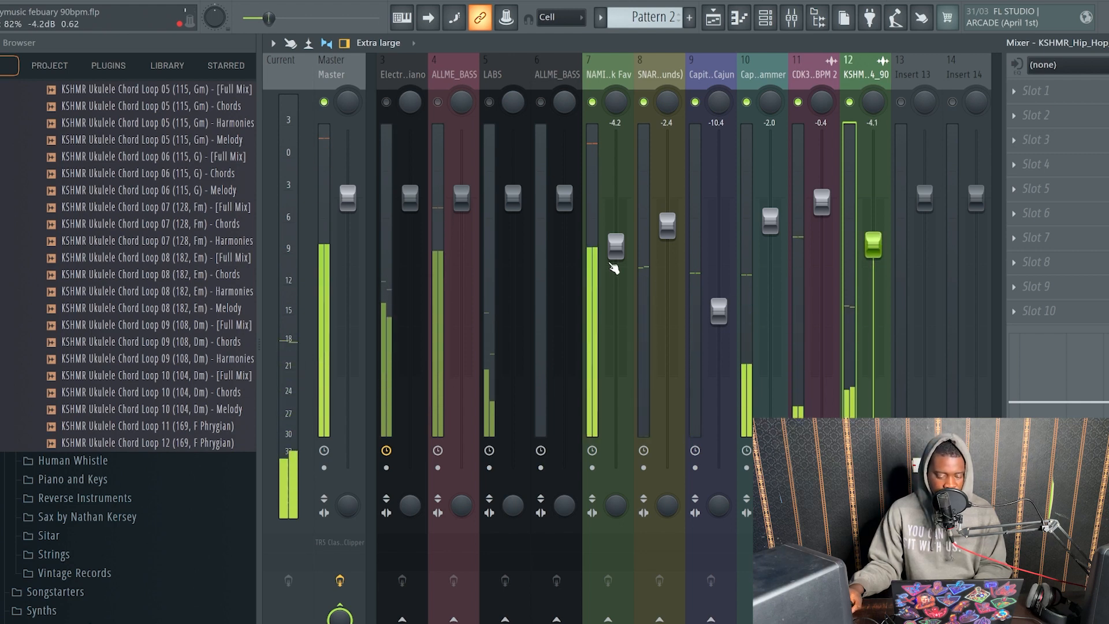
{"action": "left_click_drag", "start_coordinate": [615, 246], "coordinate": [614, 260]}
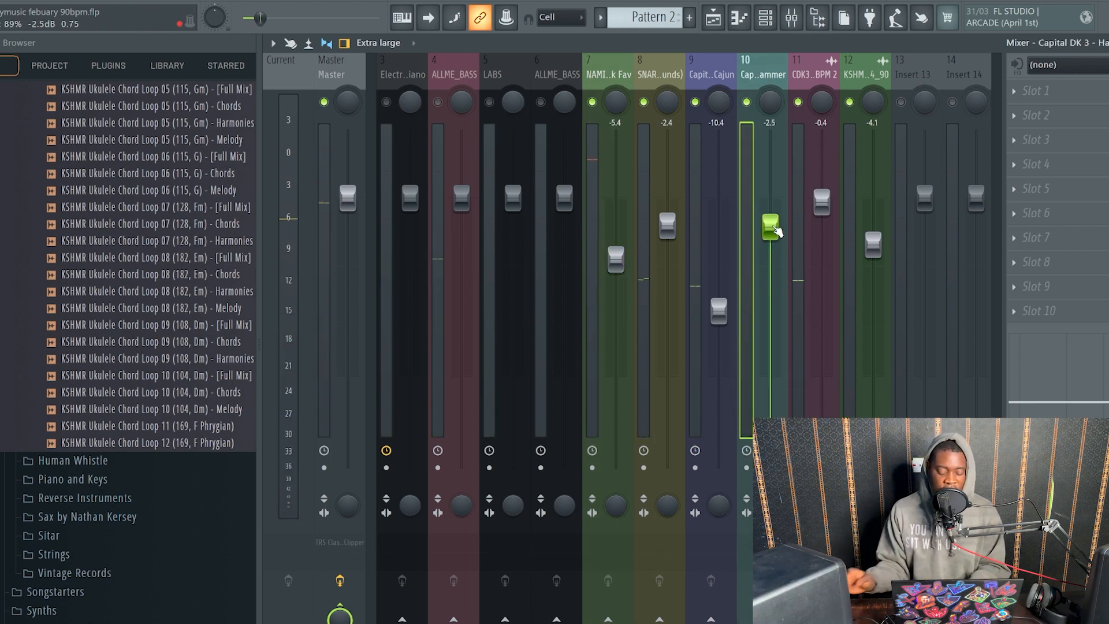
{"action": "left_click", "coordinate": [606, 74]}
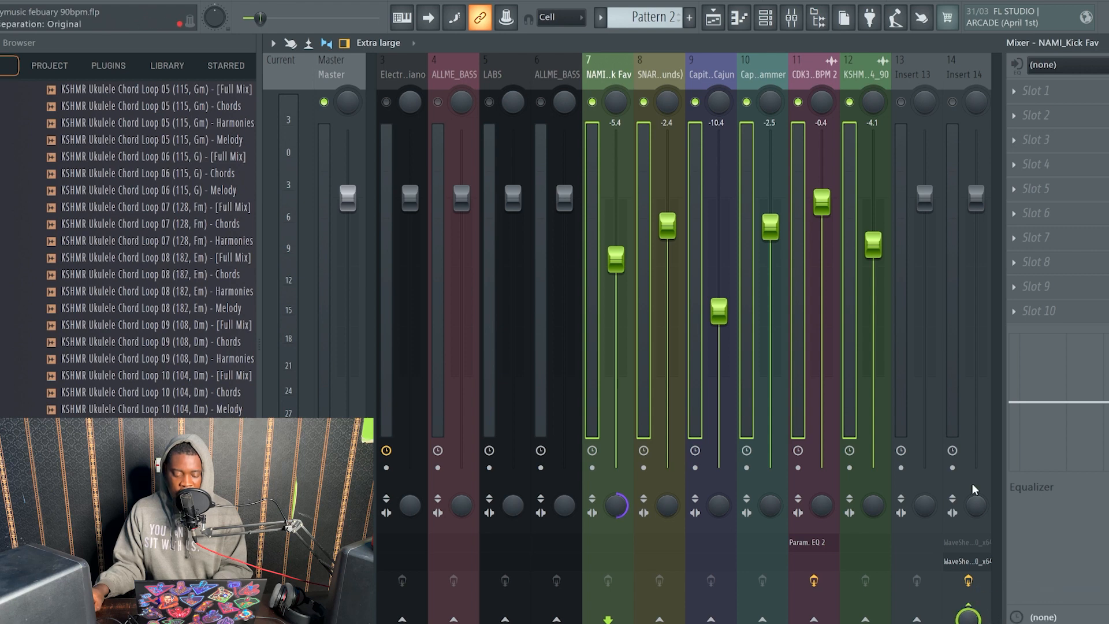
Load the SSL bus compressor on insert 14 and apply its Punch preset
{"action": "left_click", "coordinate": [962, 67]}
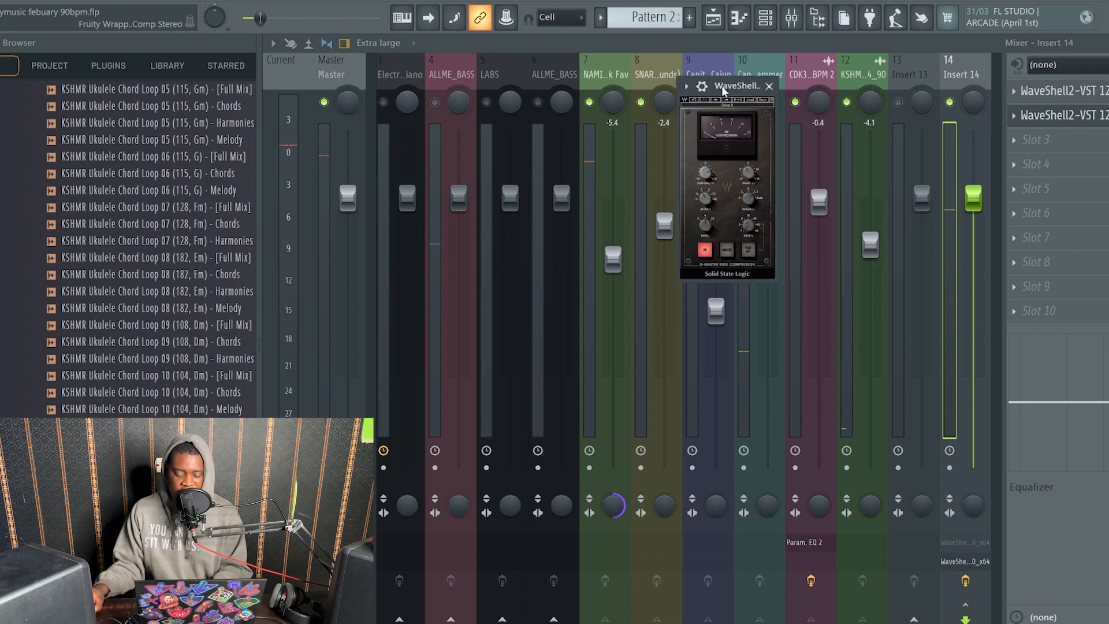
{"action": "left_click_drag", "start_coordinate": [736, 86], "coordinate": [619, 62]}
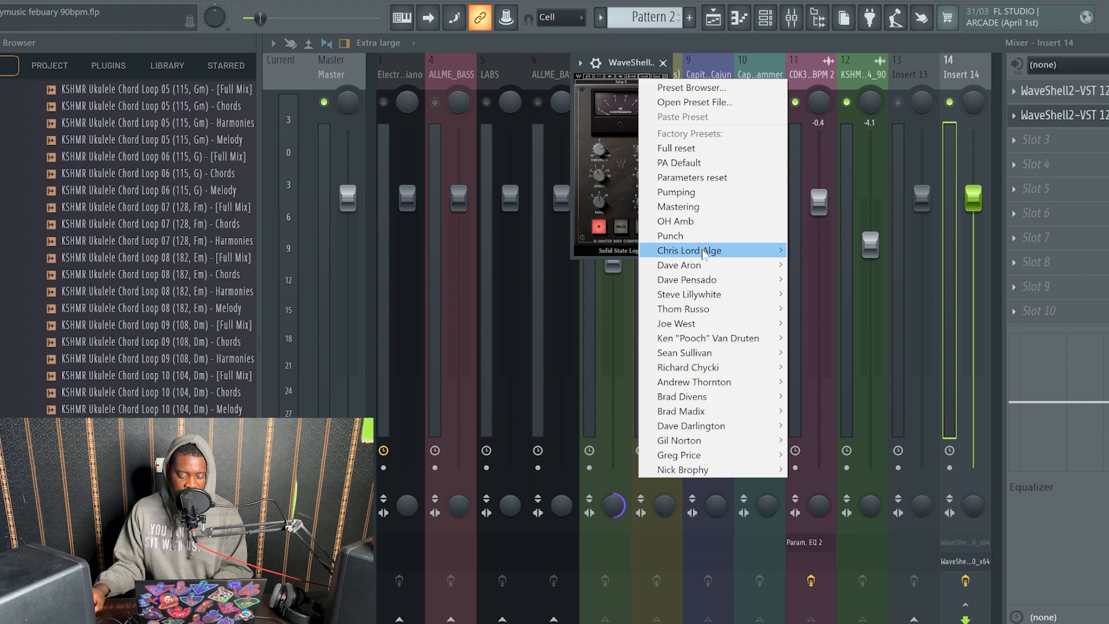
{"action": "mouse_move", "coordinate": [670, 236]}
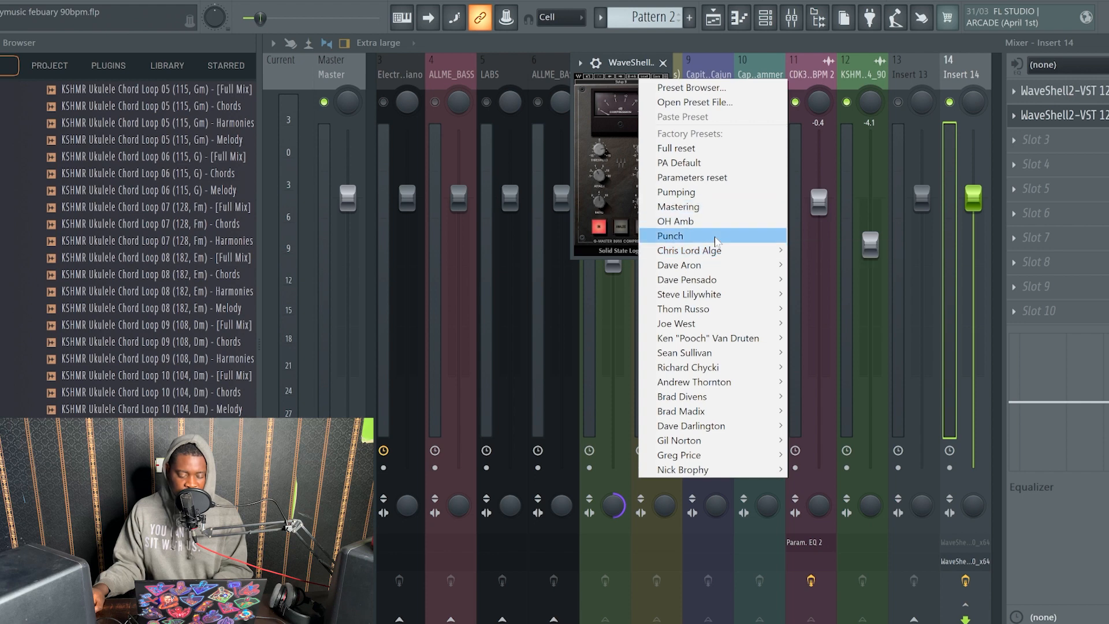
{"action": "left_click", "coordinate": [669, 236]}
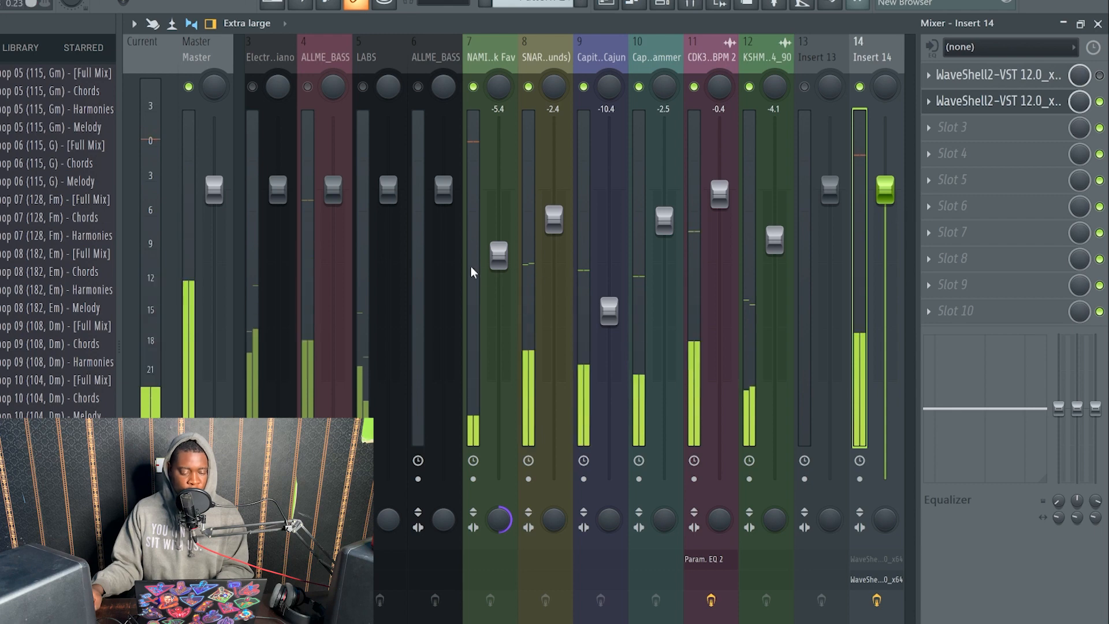
Set the Pattern 1 track level and add a parametric EQ with the 20Hz + 18kHz cut preset
{"action": "left_click", "coordinate": [271, 58]}
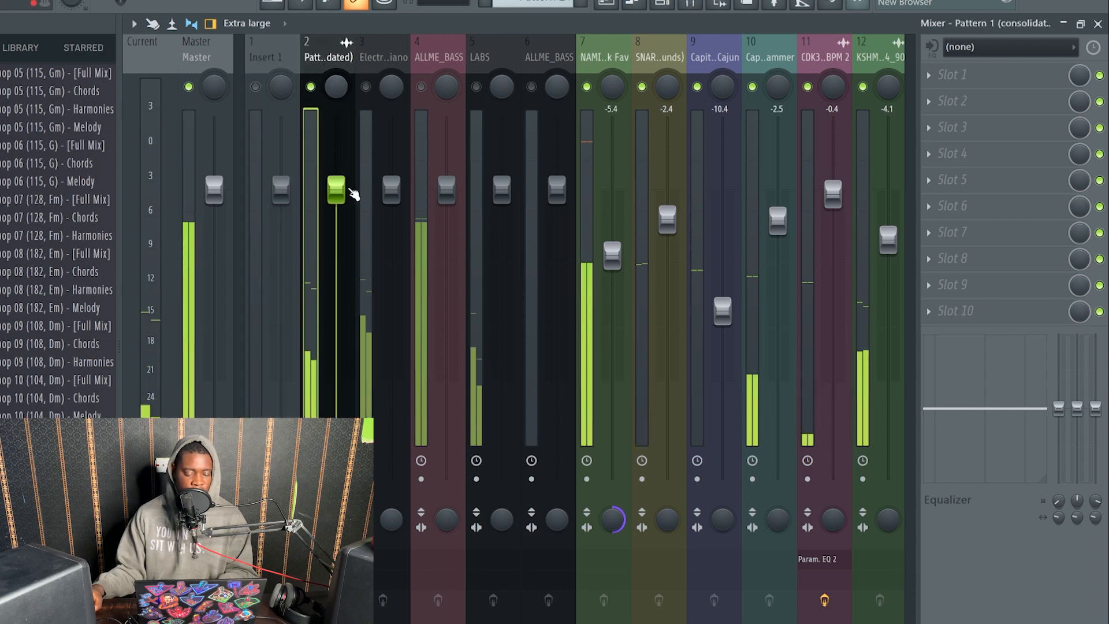
{"action": "left_click_drag", "start_coordinate": [337, 190], "coordinate": [337, 172]}
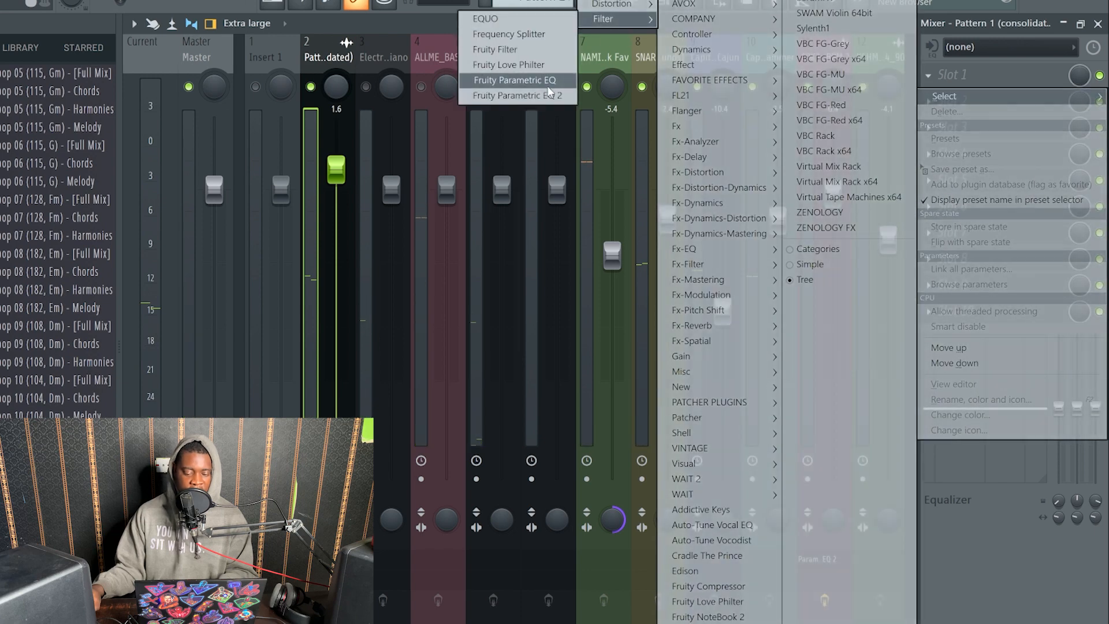
{"action": "left_click", "coordinate": [517, 96]}
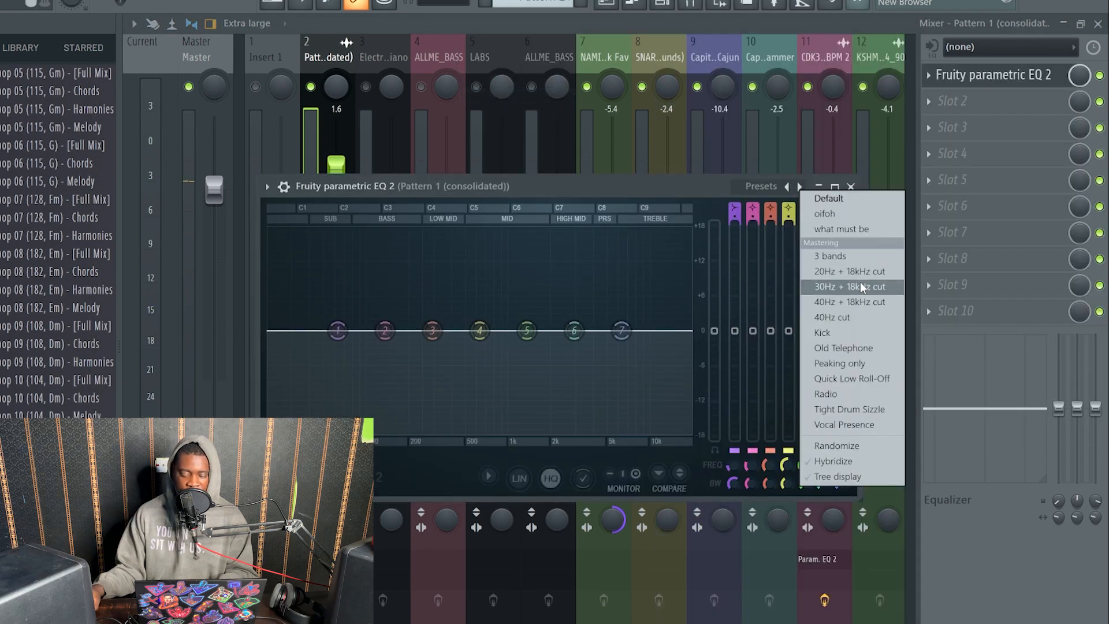
{"action": "left_click", "coordinate": [849, 271]}
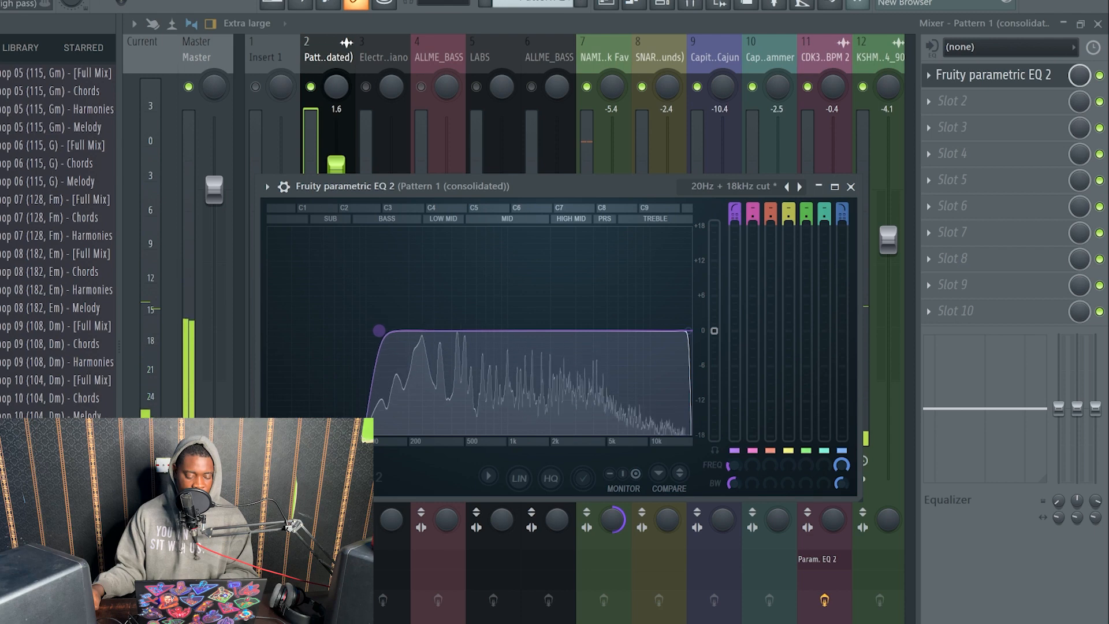
Move the EQ's low cut to about 100 Hz, keeping the high cut near 18 kHz
{"action": "left_click_drag", "start_coordinate": [379, 331], "coordinate": [428, 331]}
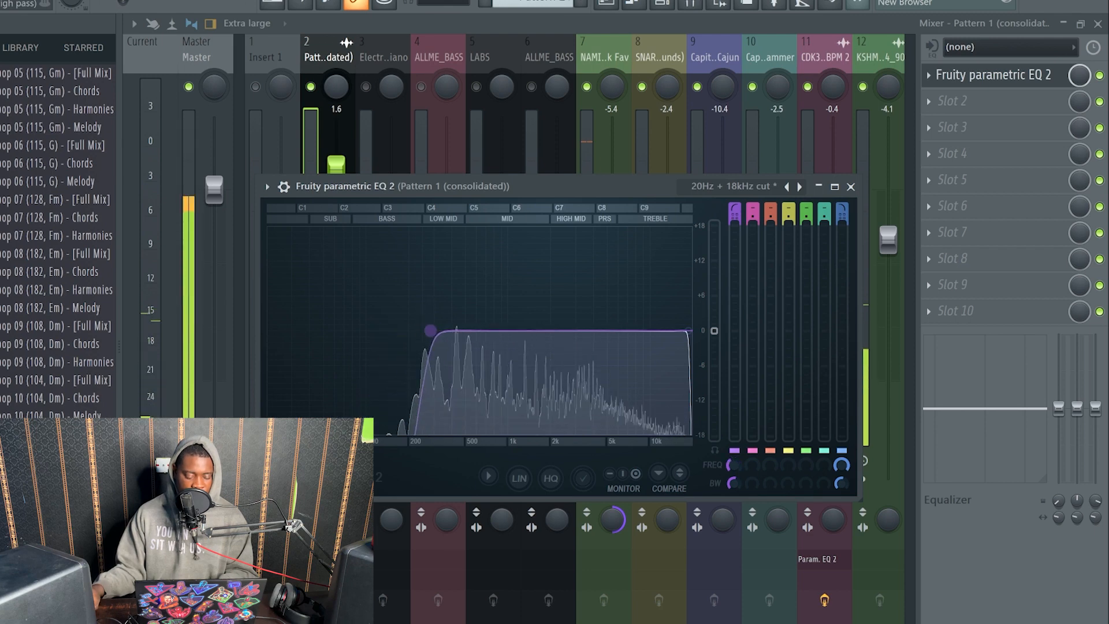
{"action": "left_click_drag", "start_coordinate": [428, 330], "coordinate": [380, 331]}
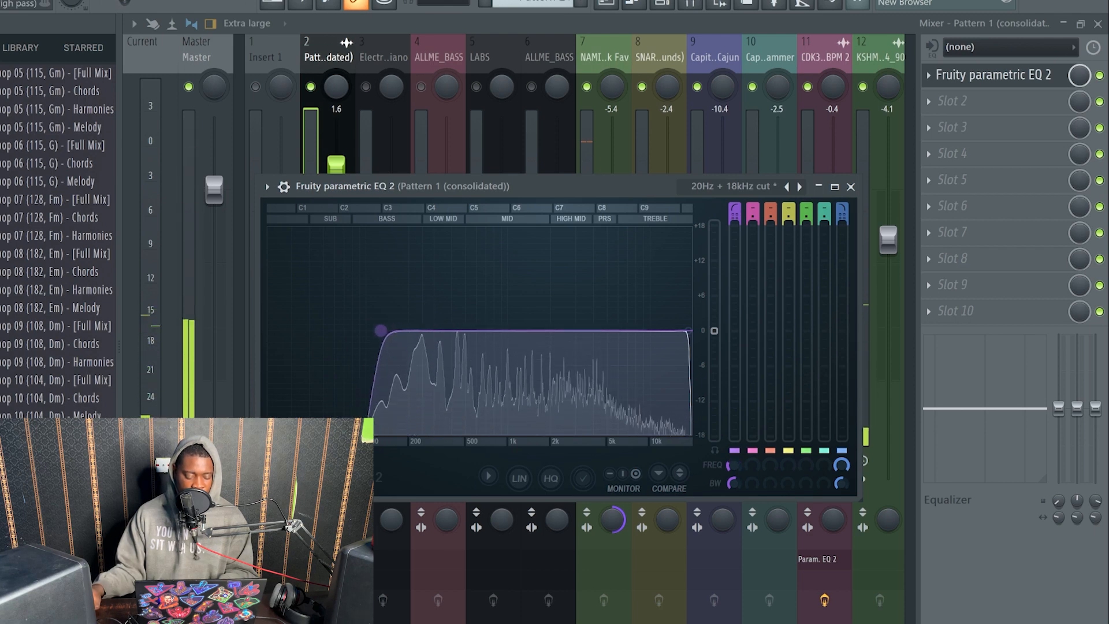
{"action": "left_click", "coordinate": [850, 186]}
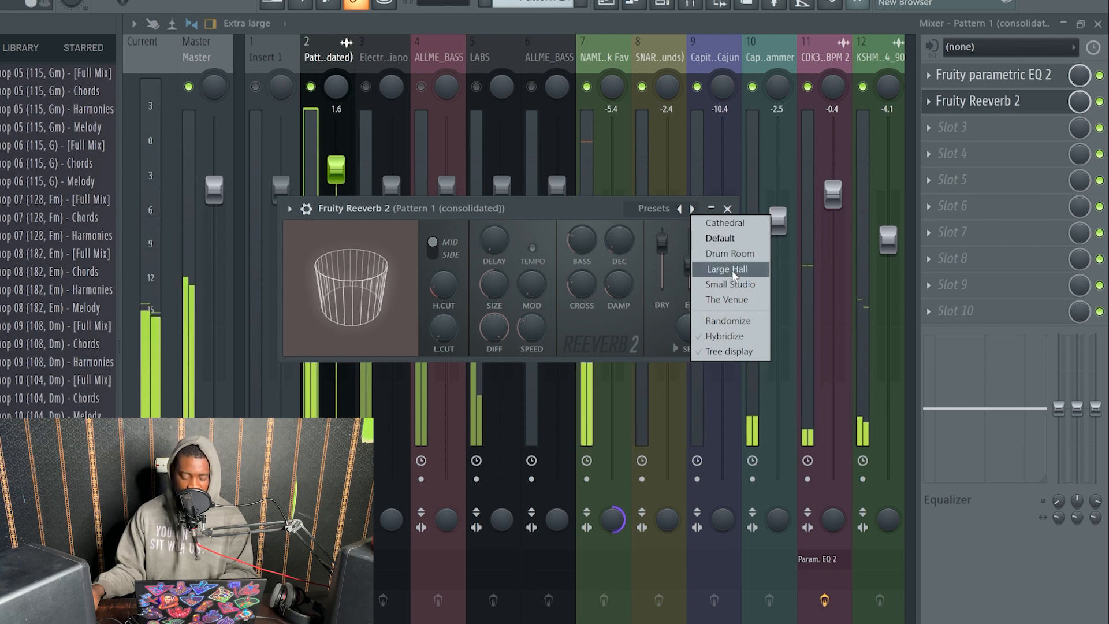
Set the Pattern 1 reverb to Small Studio and trim the track level to 1.8
{"action": "left_click", "coordinate": [729, 284]}
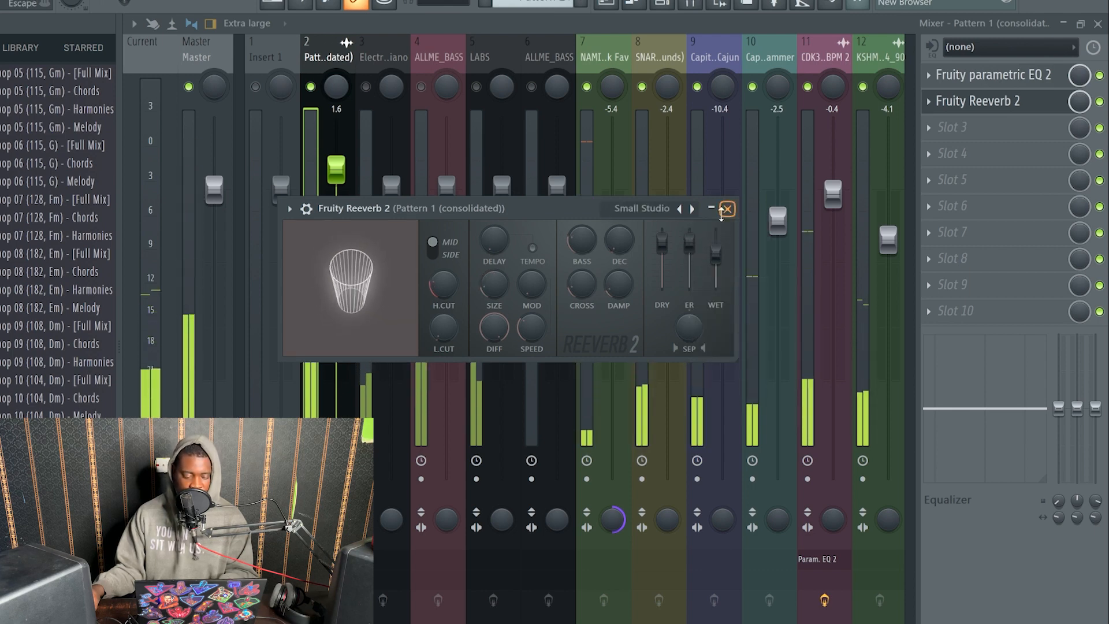
{"action": "left_click", "coordinate": [728, 209]}
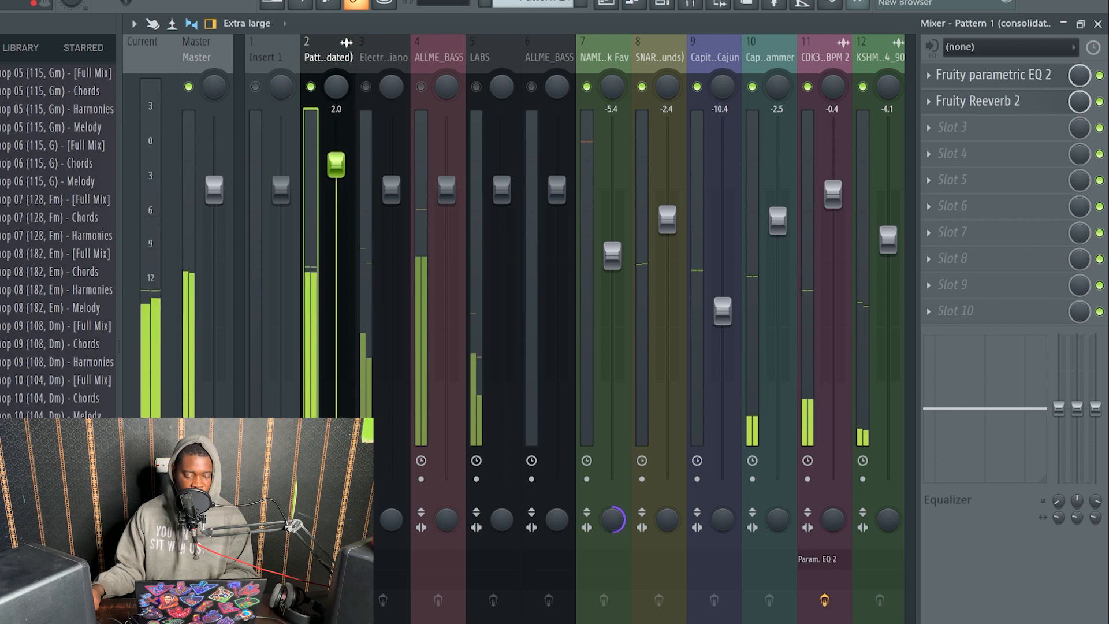
{"action": "left_click_drag", "start_coordinate": [336, 164], "coordinate": [336, 170]}
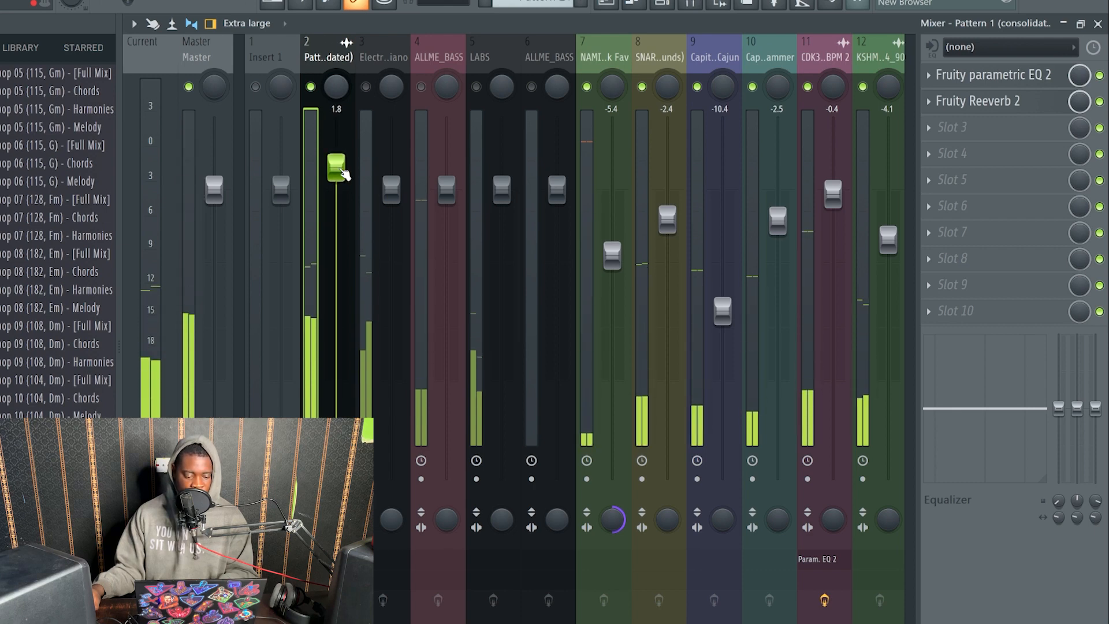
{"action": "left_click", "coordinate": [383, 57]}
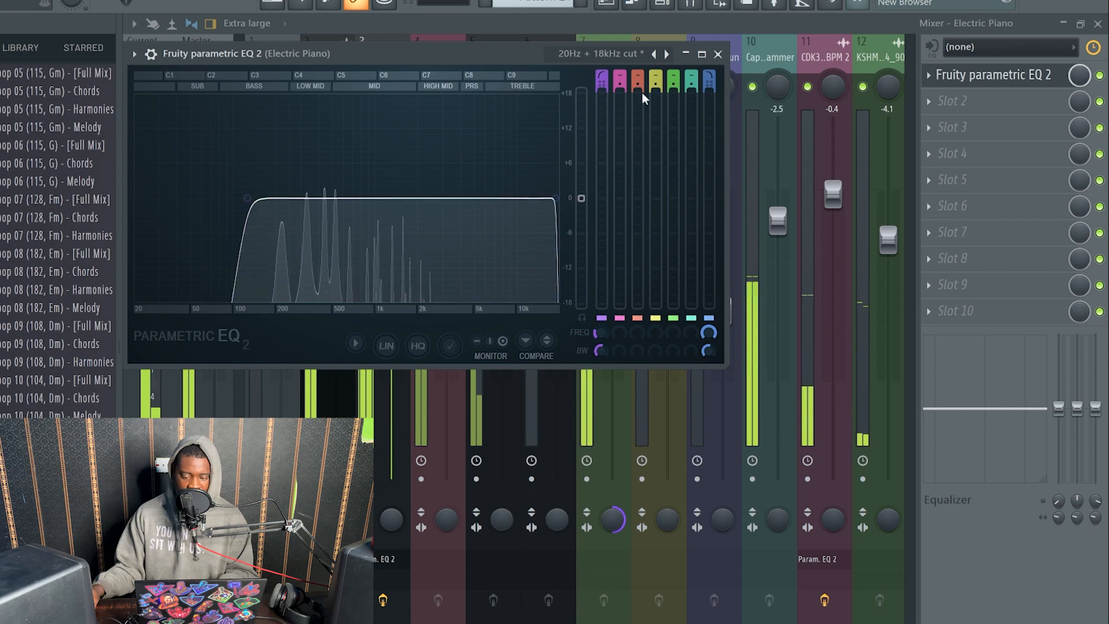
Close the Electric Piano EQ and bring Electric Piano and ALLME_BASS to about -0.7
{"action": "left_click", "coordinate": [718, 54]}
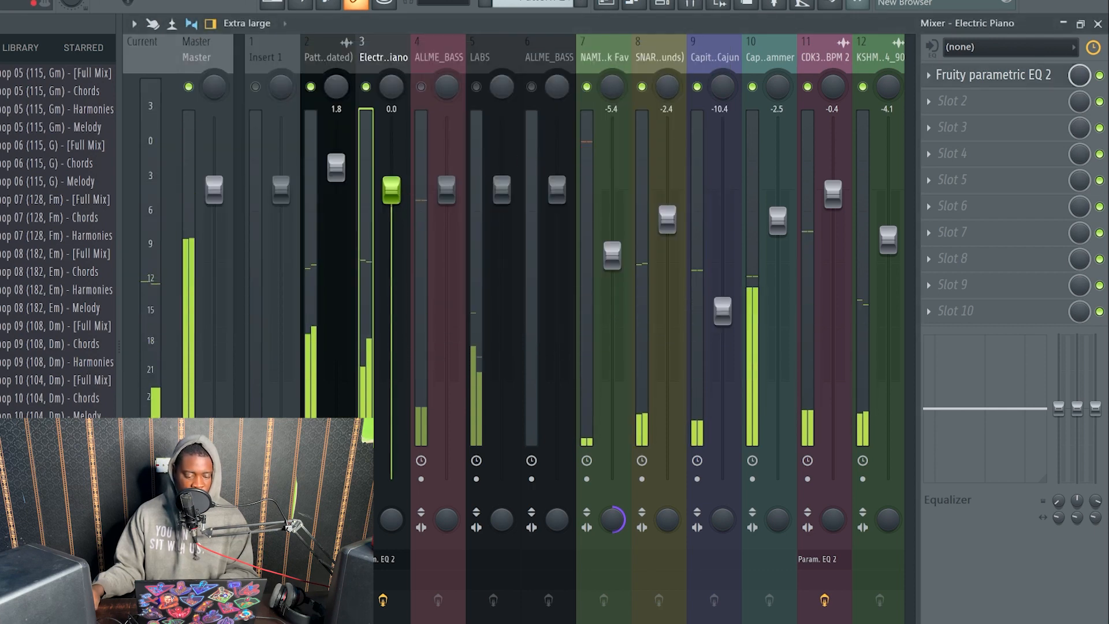
{"action": "left_click_drag", "start_coordinate": [392, 188], "coordinate": [392, 207]}
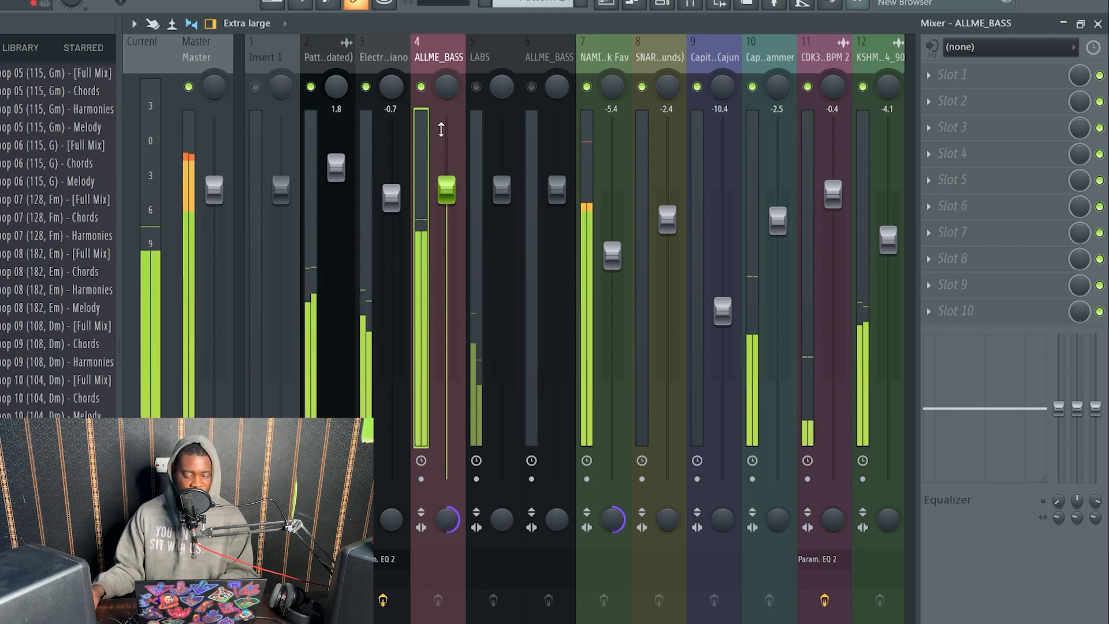
{"action": "left_click_drag", "start_coordinate": [446, 189], "coordinate": [446, 206]}
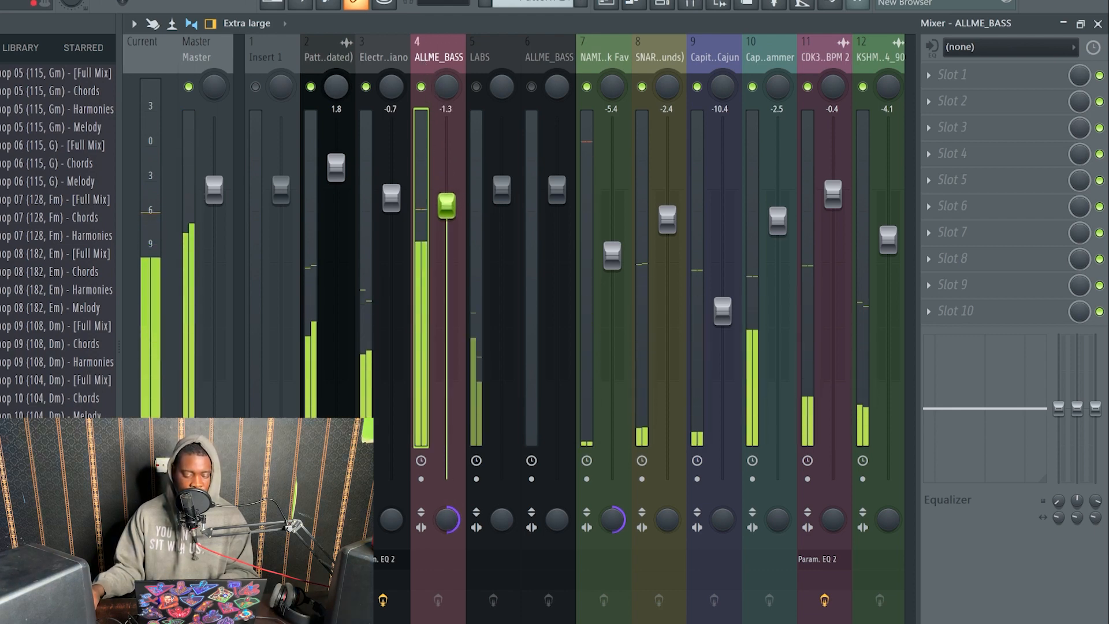
{"action": "left_click_drag", "start_coordinate": [446, 209], "coordinate": [446, 201]}
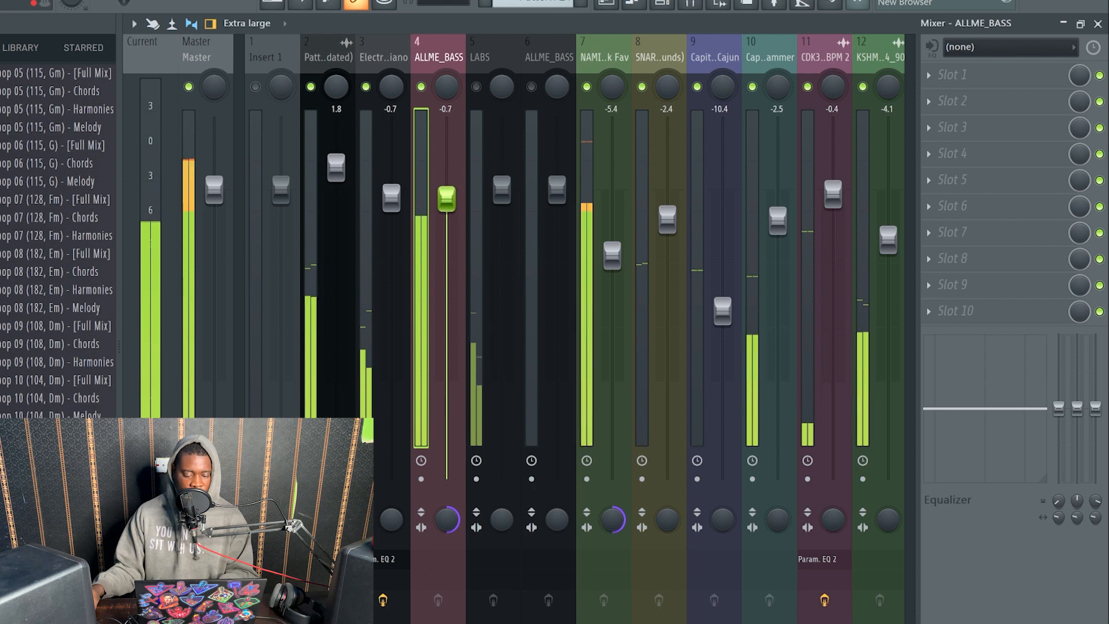
{"action": "left_click", "coordinate": [327, 50]}
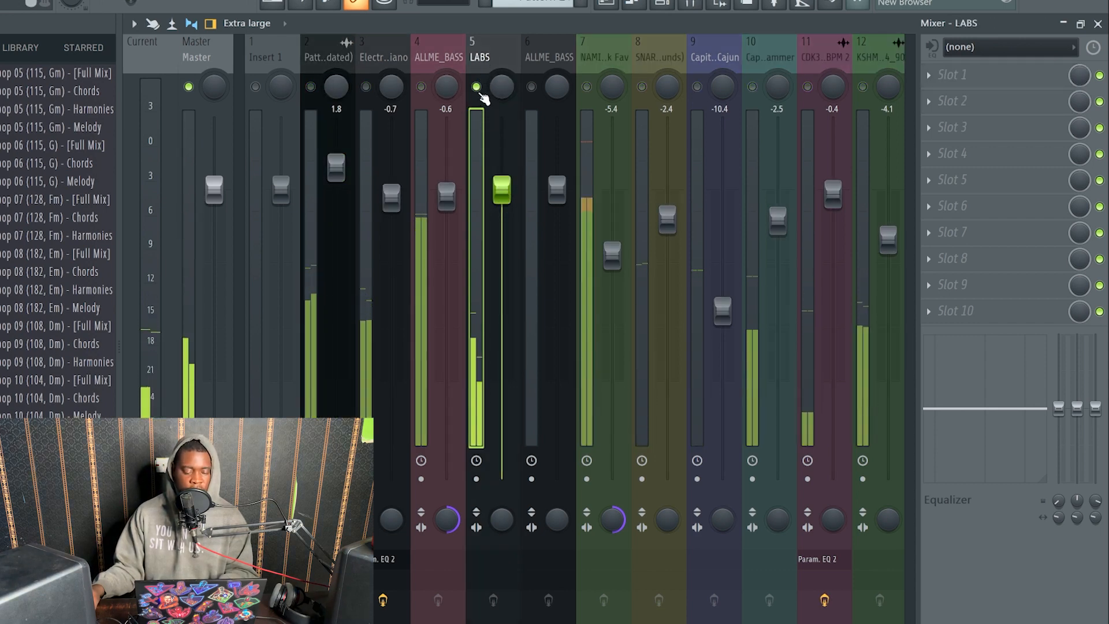
Raise the LABS track to about 1.1 and give it a Small Studio reverb
{"action": "left_click_drag", "start_coordinate": [500, 188], "coordinate": [500, 179]}
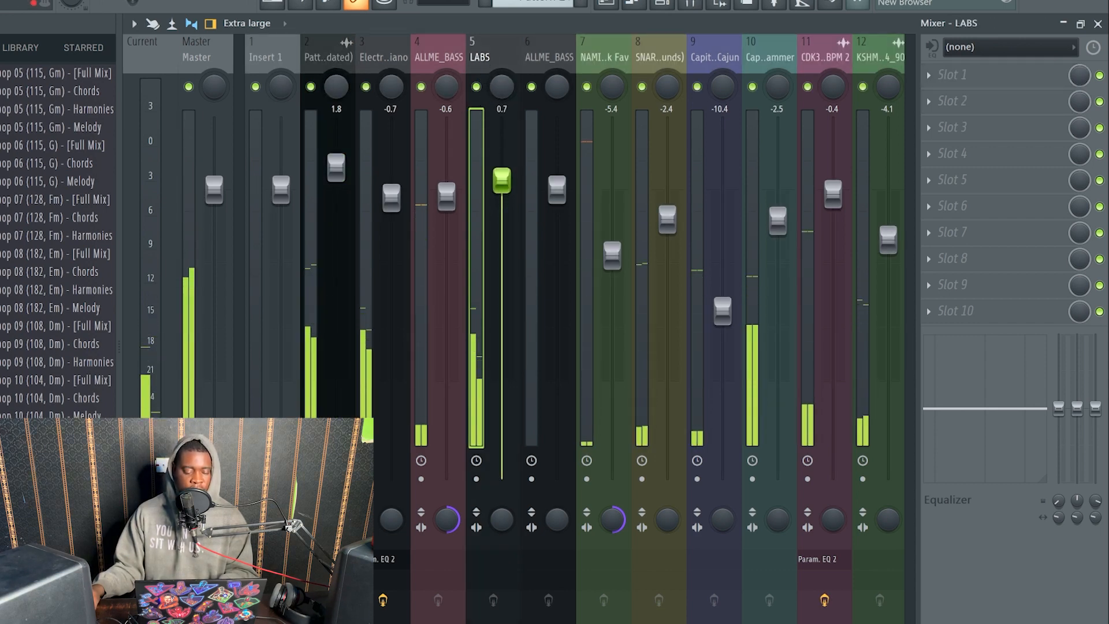
{"action": "left_click", "coordinate": [950, 74]}
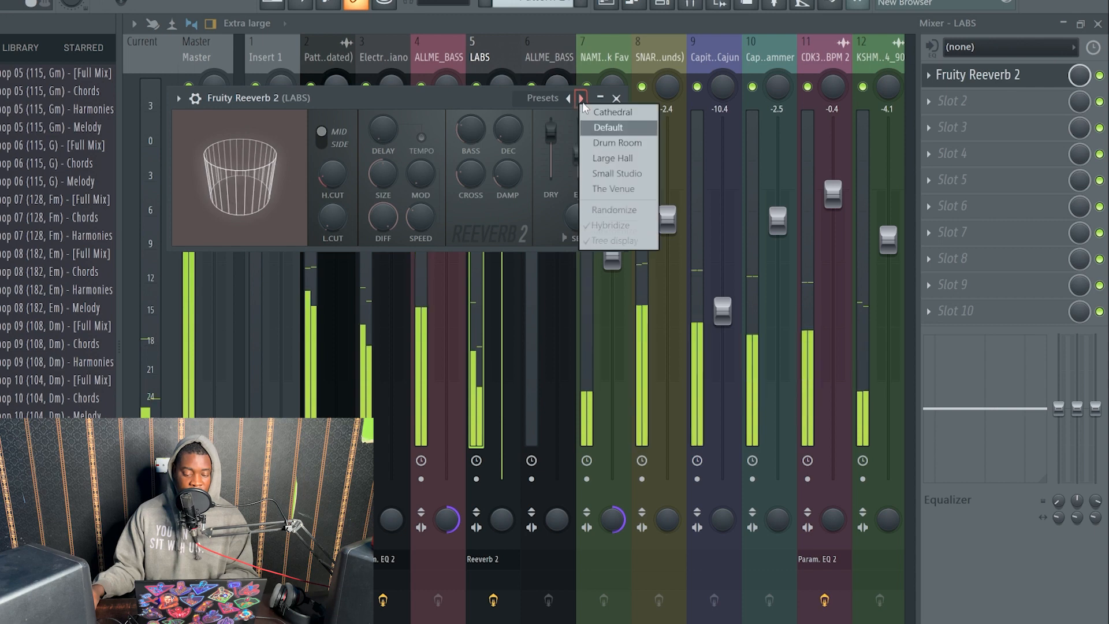
{"action": "left_click", "coordinate": [616, 174]}
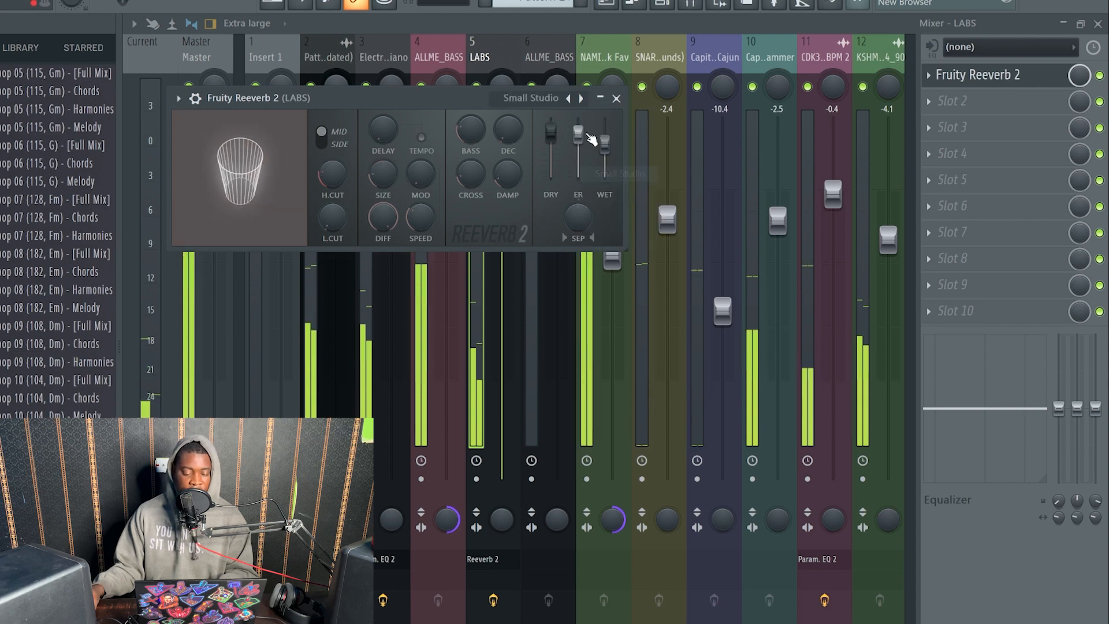
{"action": "left_click", "coordinate": [615, 97]}
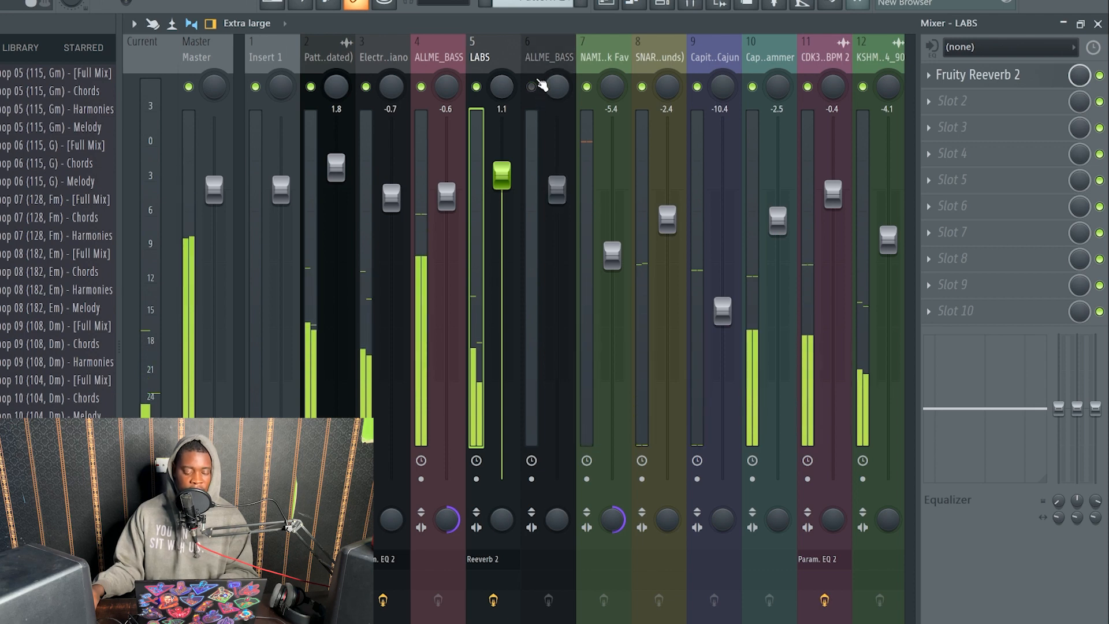
{"action": "left_click", "coordinate": [549, 56]}
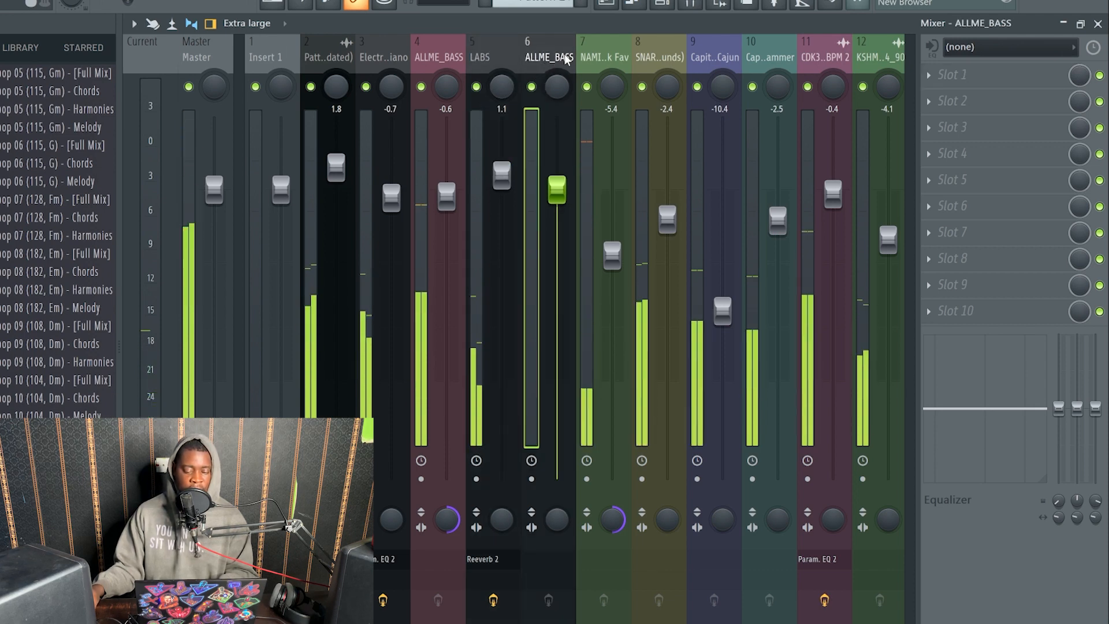
{"action": "scroll", "scroll_direction": "right", "scroll_amount": 3}
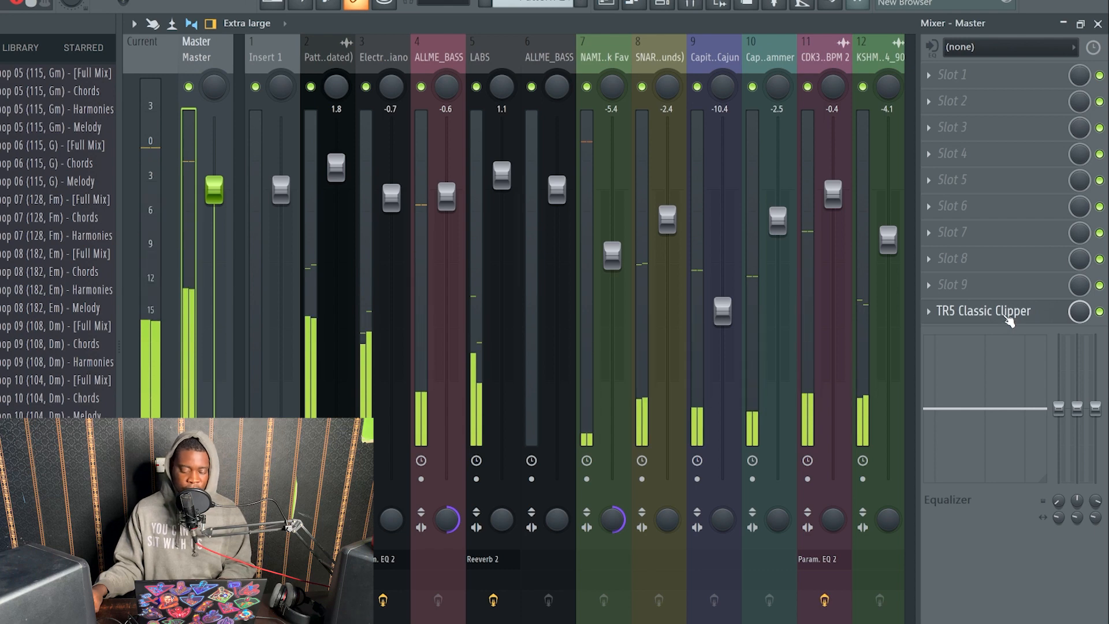
Raise the master TR5 Classic Clipper gain to about 4.8 dB and close it
{"action": "left_click", "coordinate": [982, 310]}
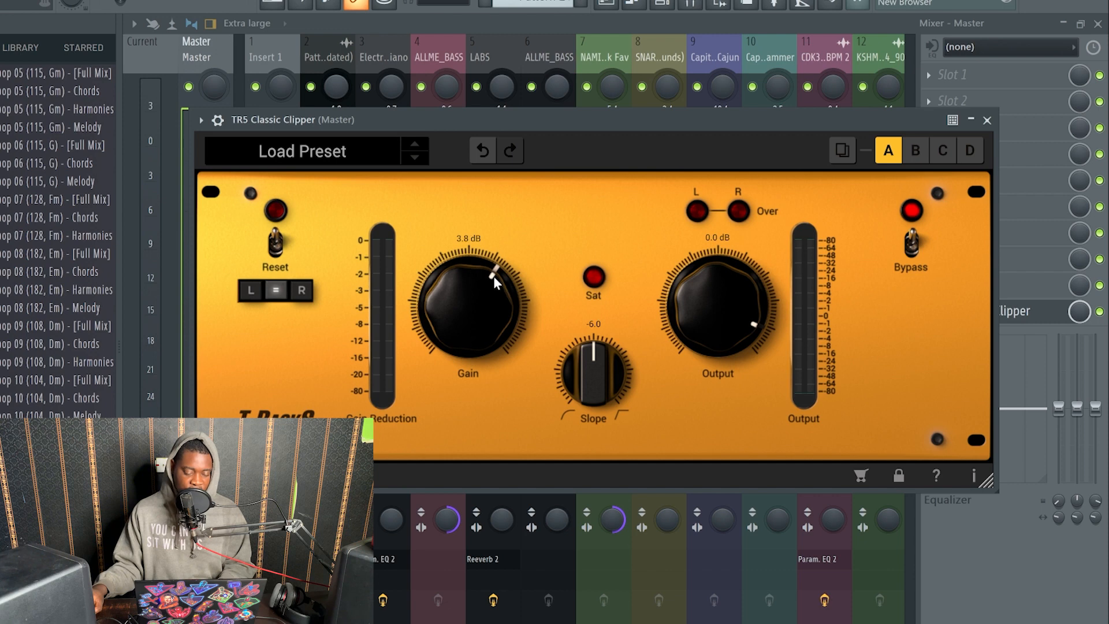
{"action": "left_click_drag", "start_coordinate": [493, 277], "coordinate": [493, 275]}
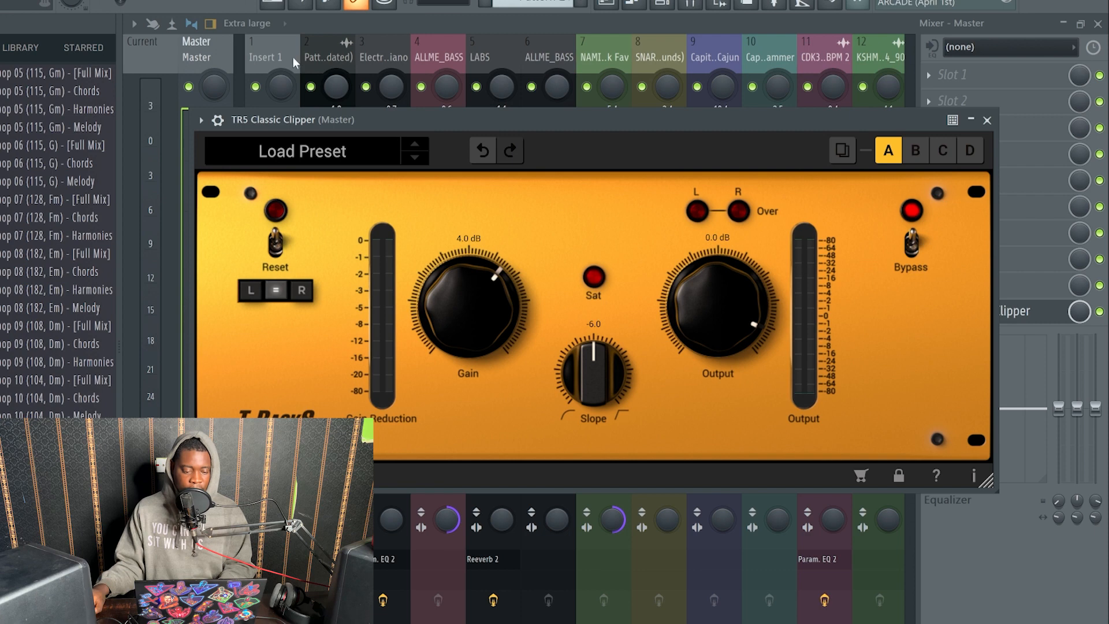
{"action": "left_click_drag", "start_coordinate": [466, 303], "coordinate": [466, 297]}
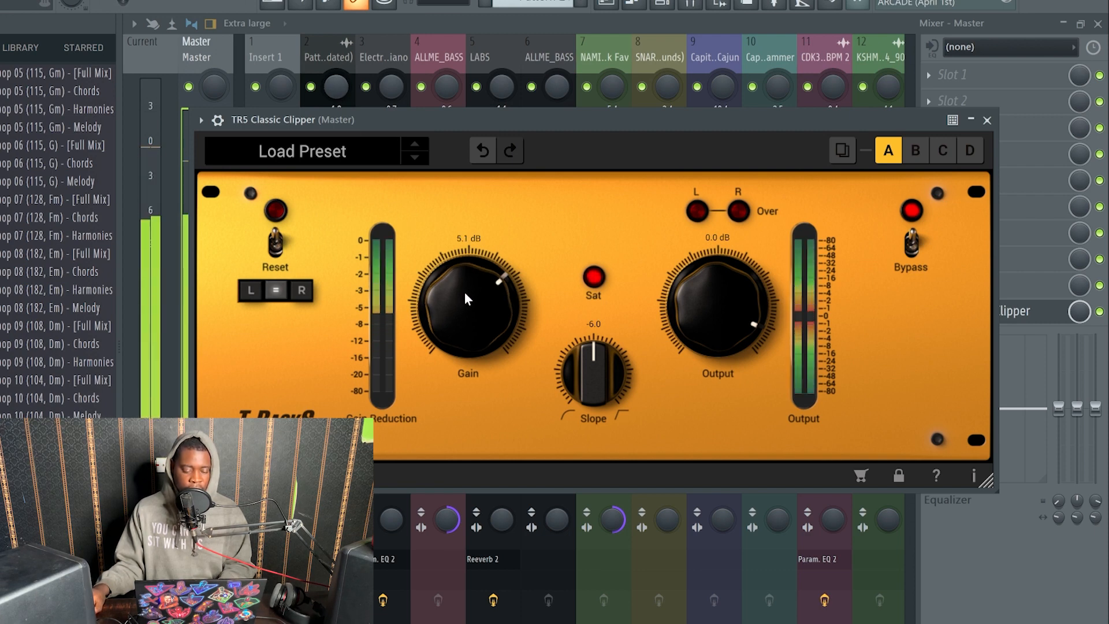
{"action": "left_click_drag", "start_coordinate": [467, 297], "coordinate": [470, 310]}
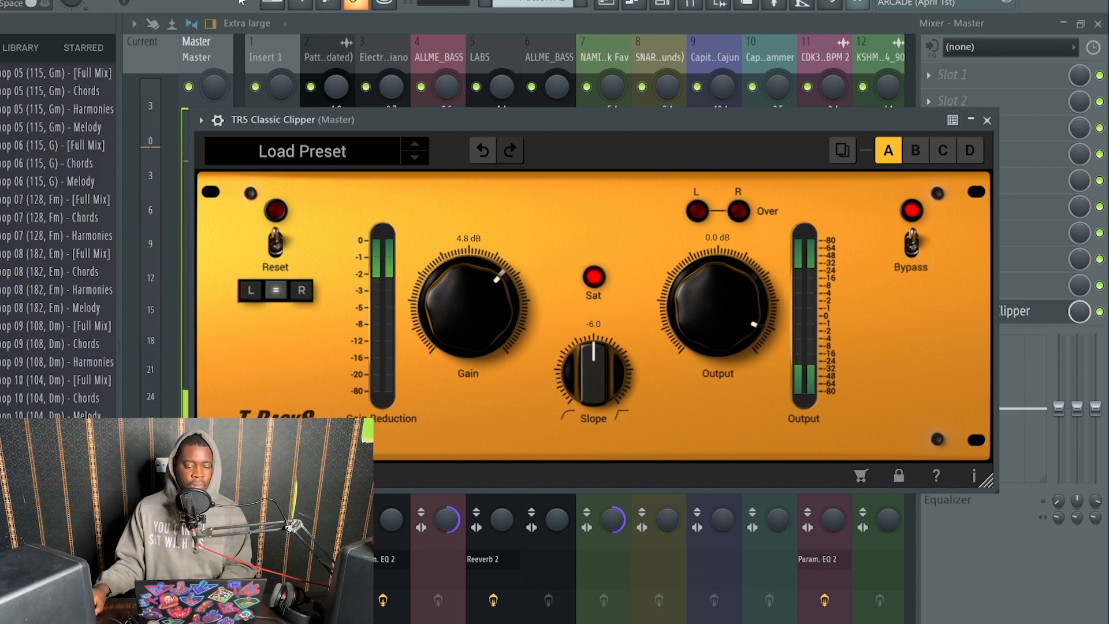
{"action": "left_click", "coordinate": [985, 119]}
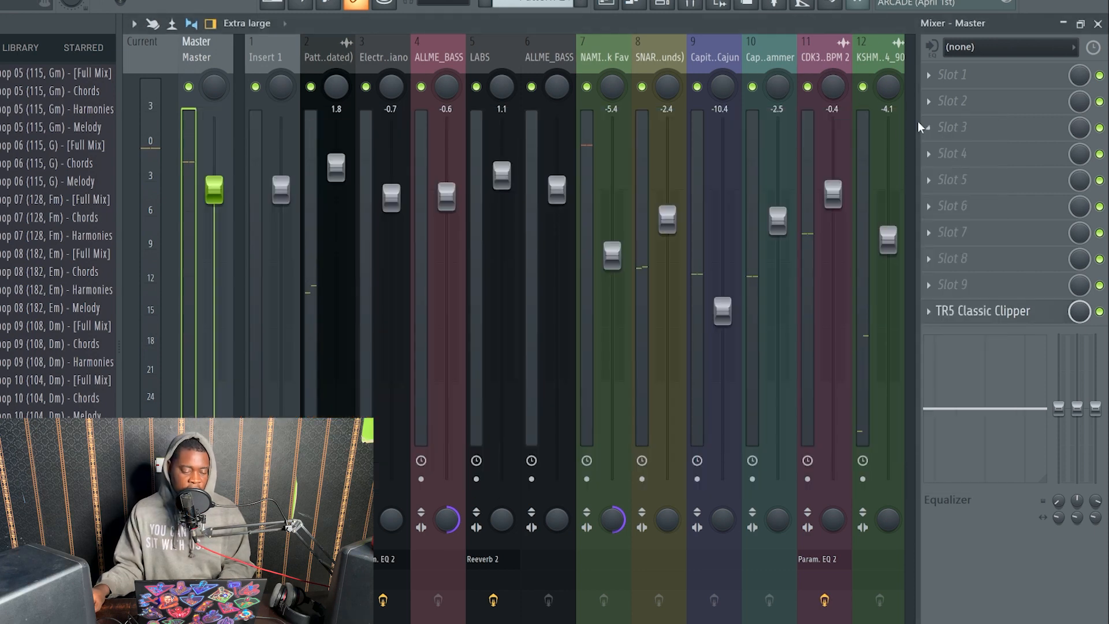